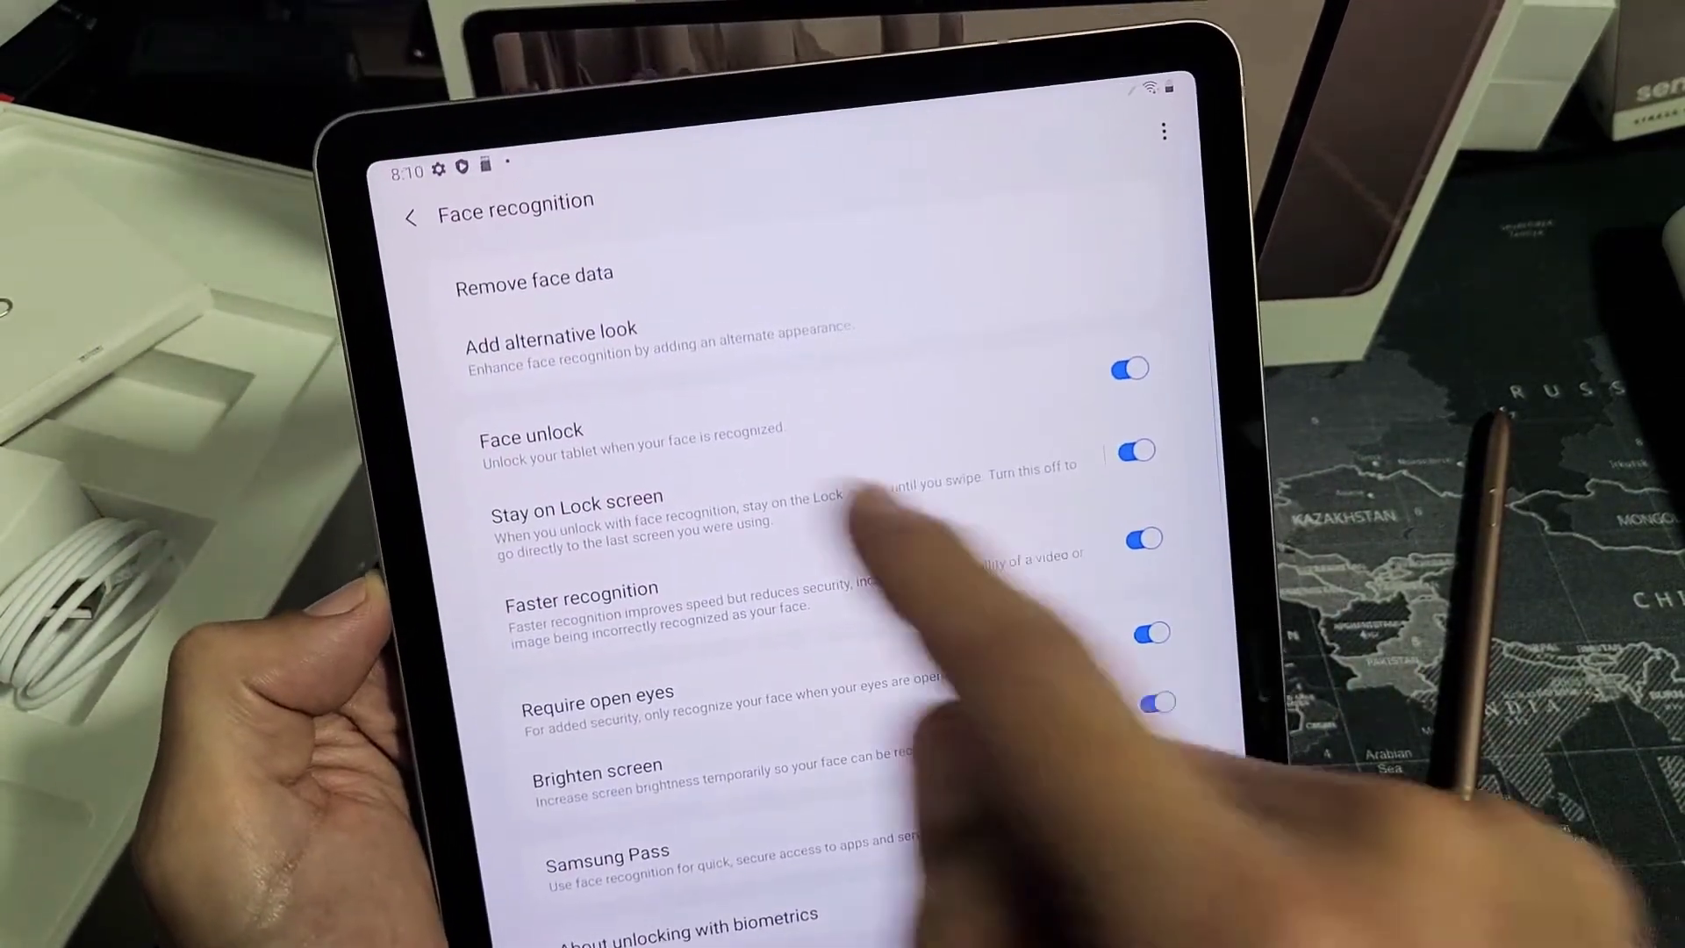
Choose Remove face data on the Face recognition screen to prompt for confirmation
{"action": "left_click", "coordinate": [530, 274]}
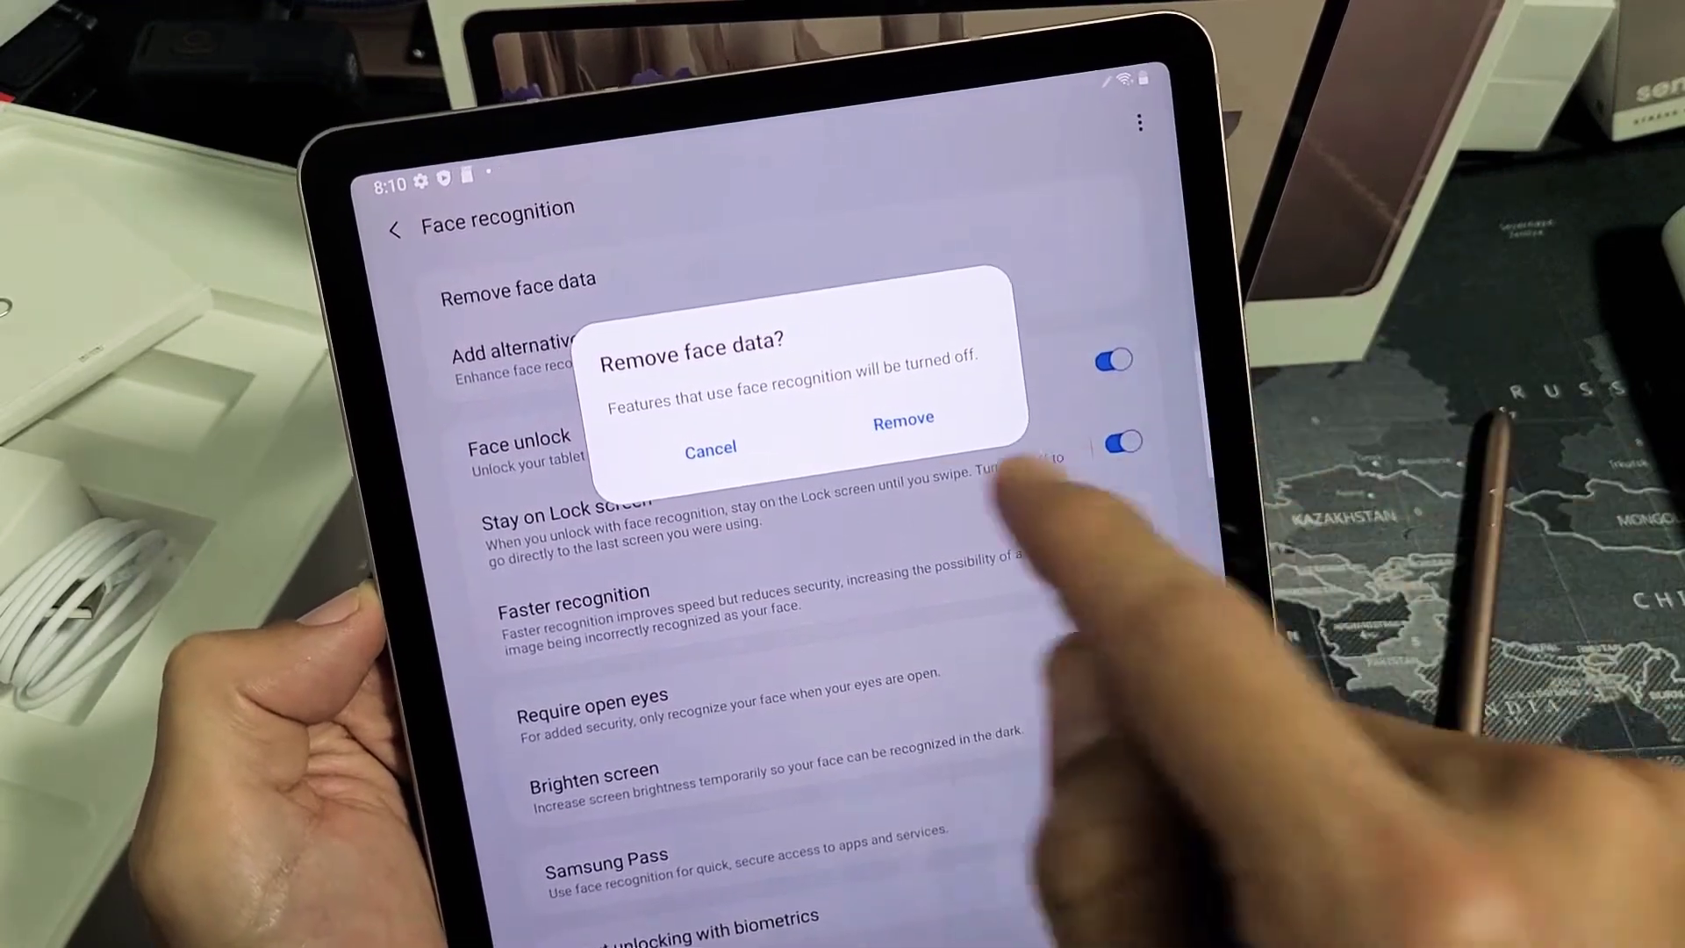
Confirm removing the face data and return to Biometrics and security
{"action": "left_click", "coordinate": [902, 419]}
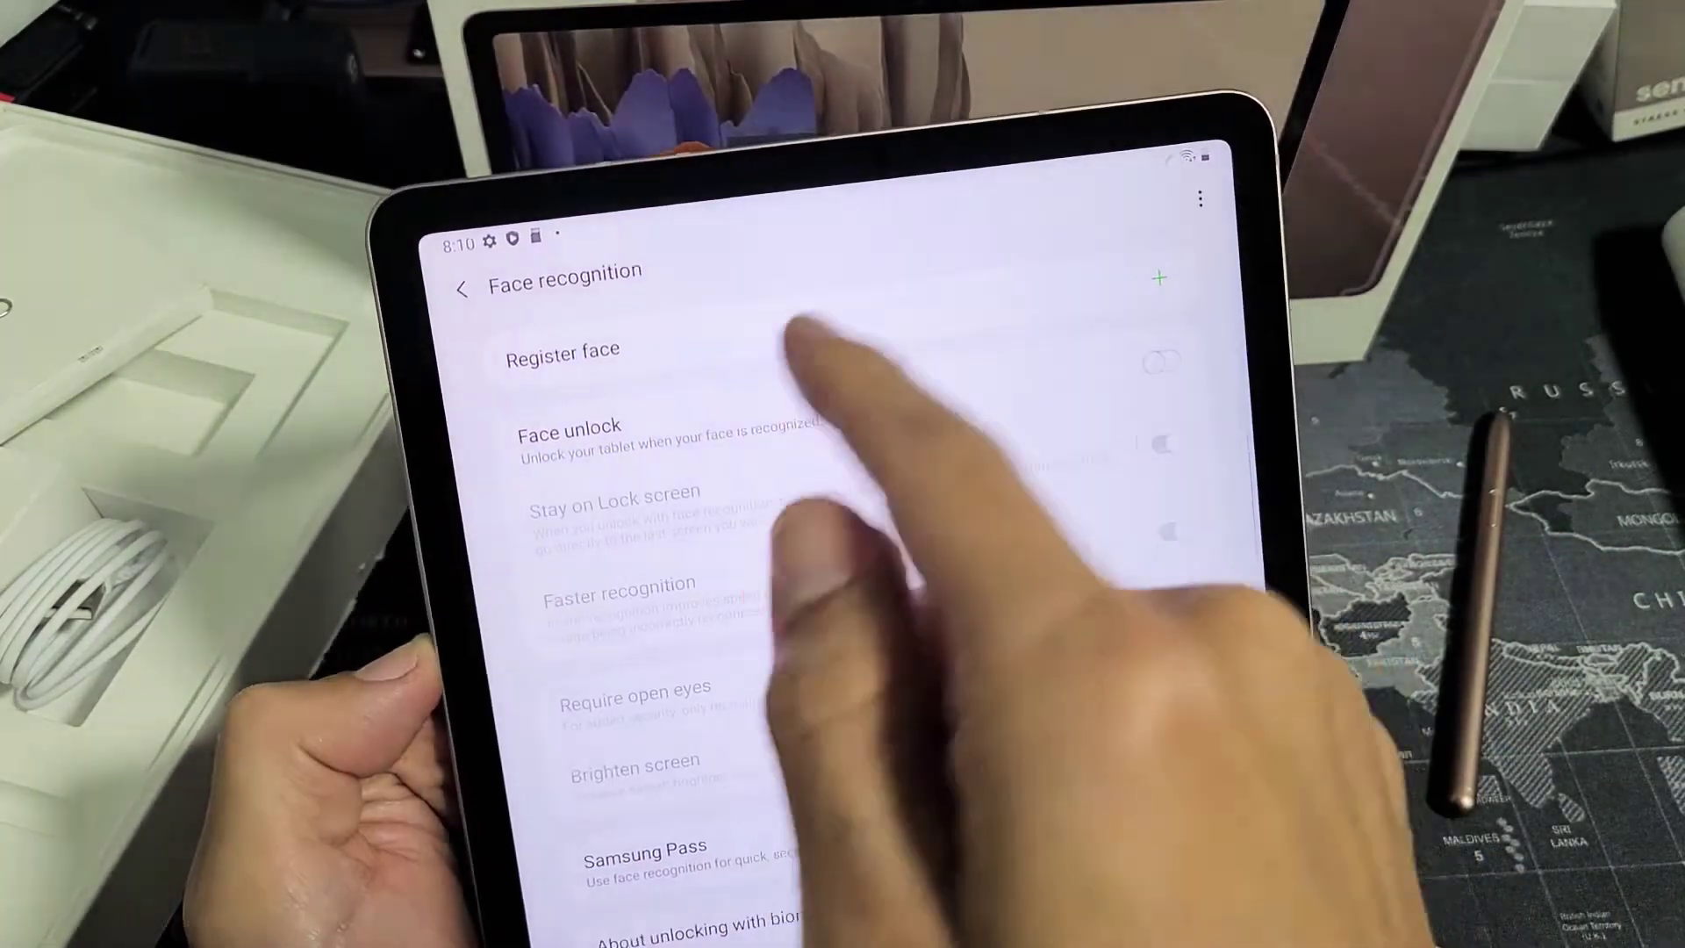
{"action": "left_click", "coordinate": [460, 290]}
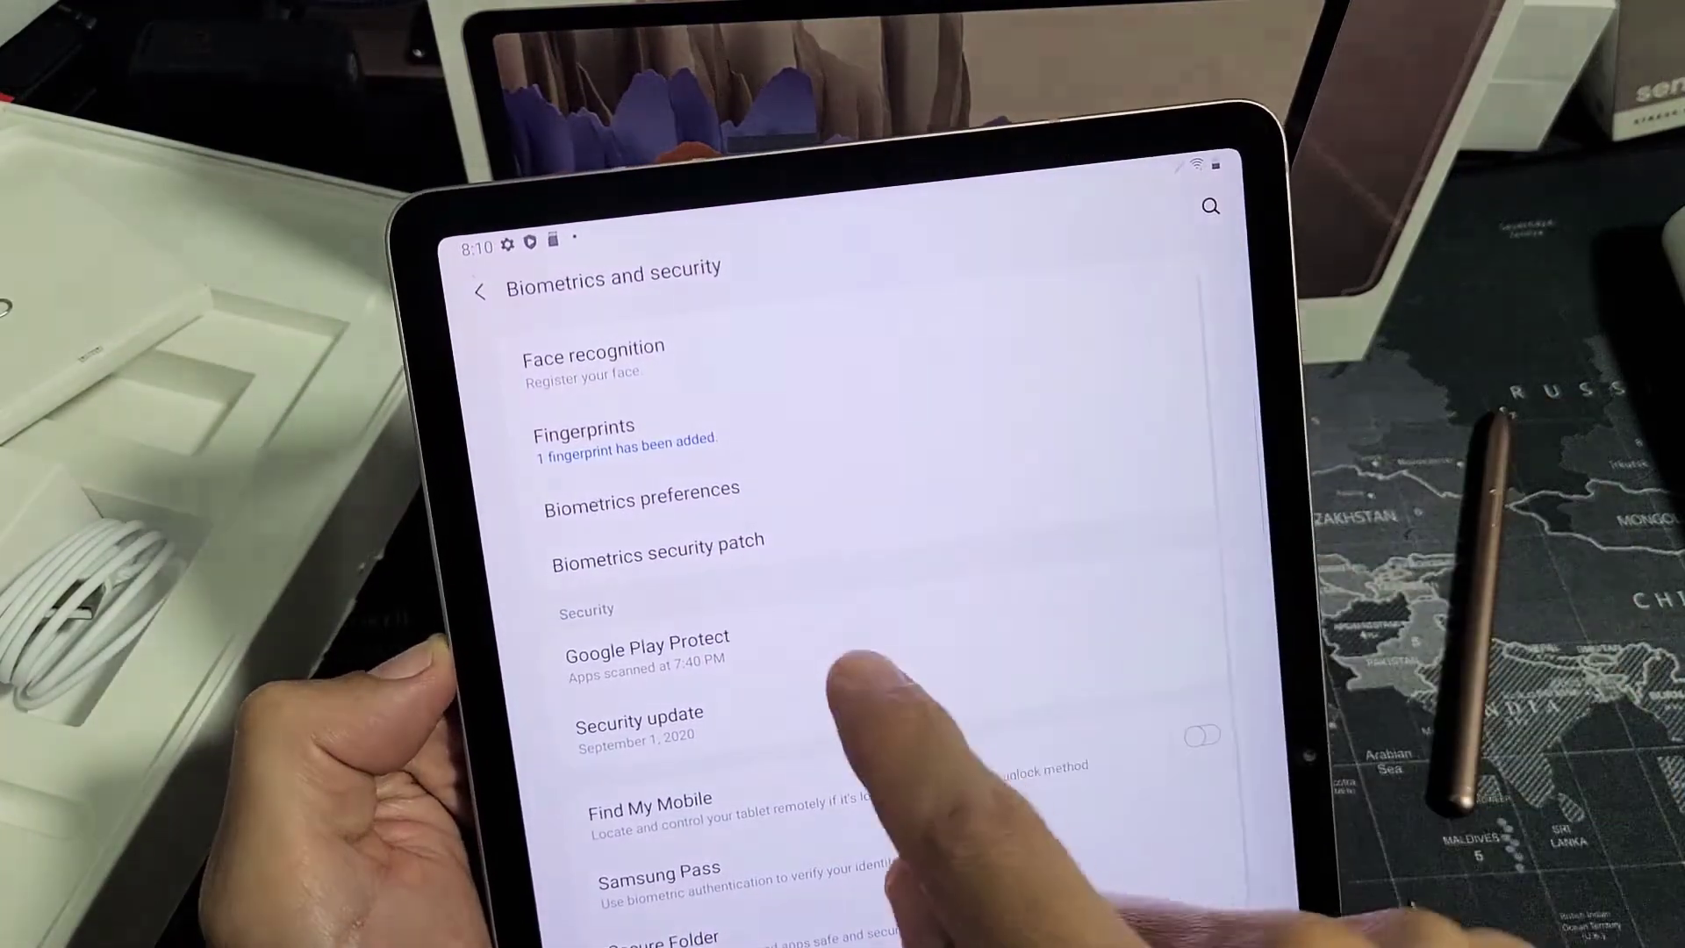